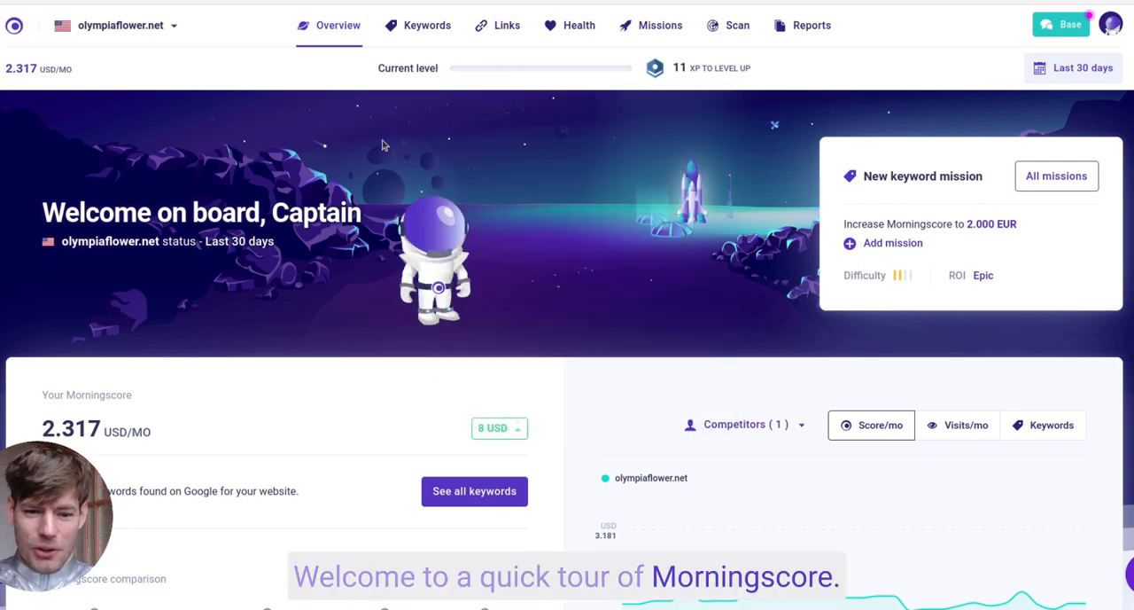
# Review the full list of keywords the site ranks for, then close it.
pyautogui.scroll(-3)
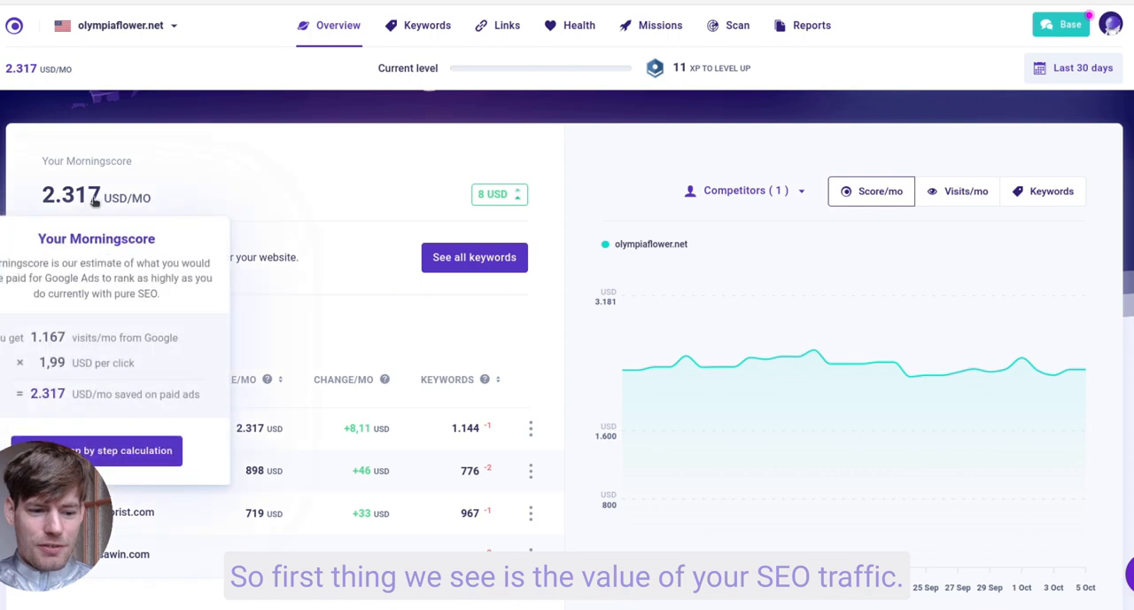
pyautogui.moveTo(453, 234)
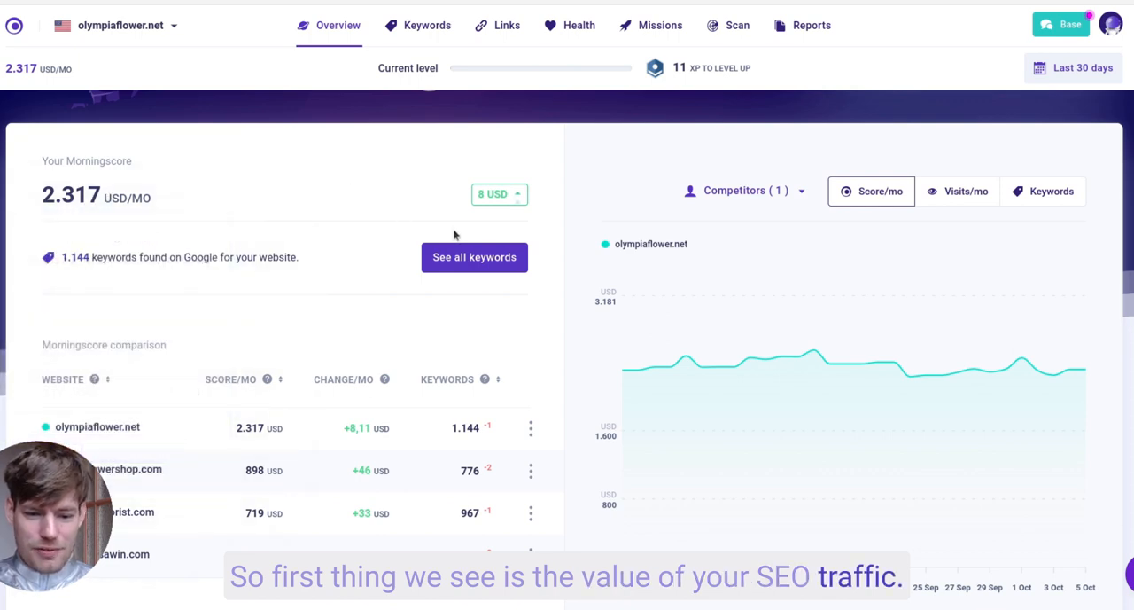
pyautogui.click(475, 257)
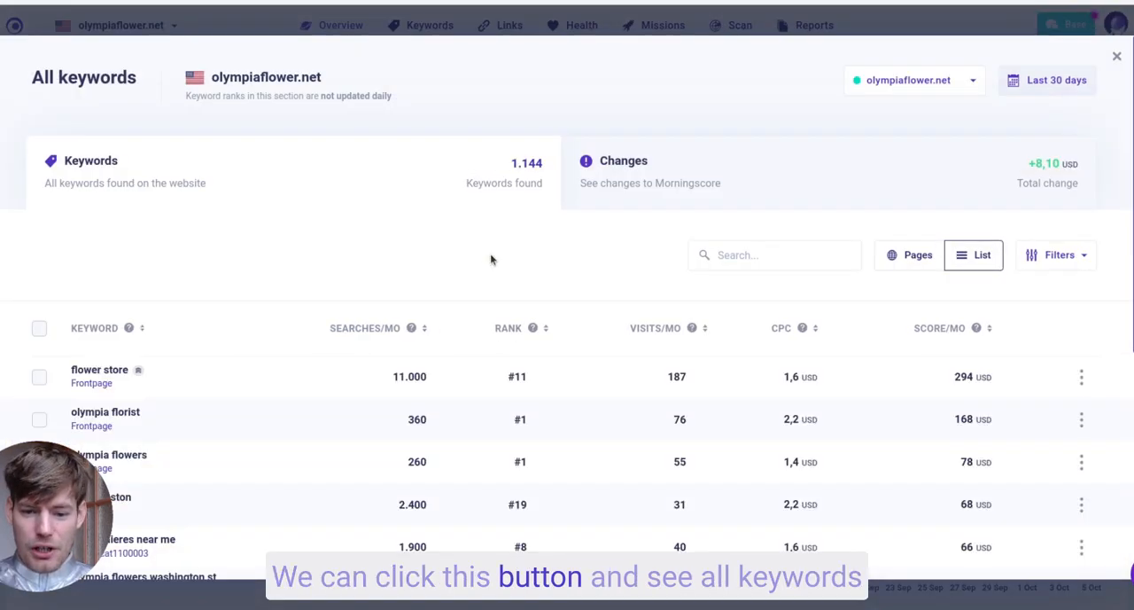
pyautogui.scroll(-3)
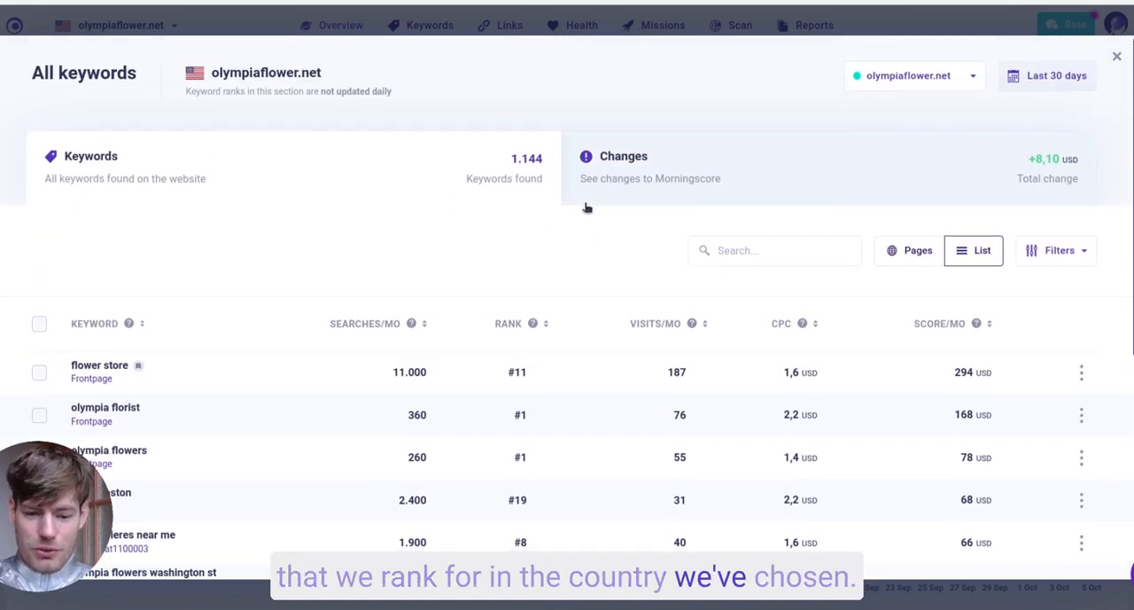
pyautogui.scroll(-3)
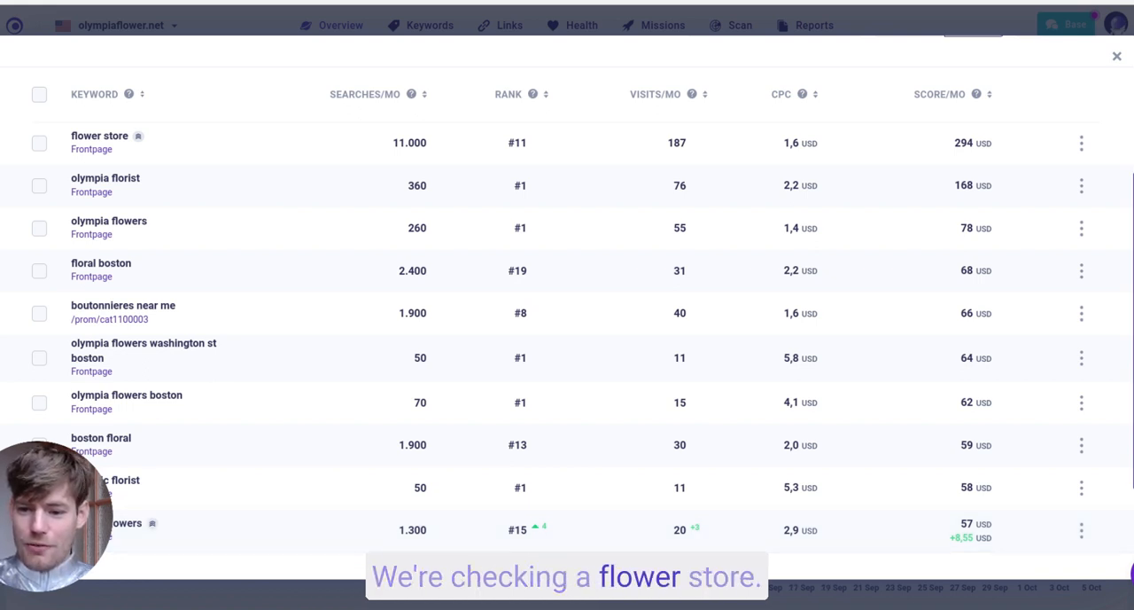
pyautogui.click(1116, 55)
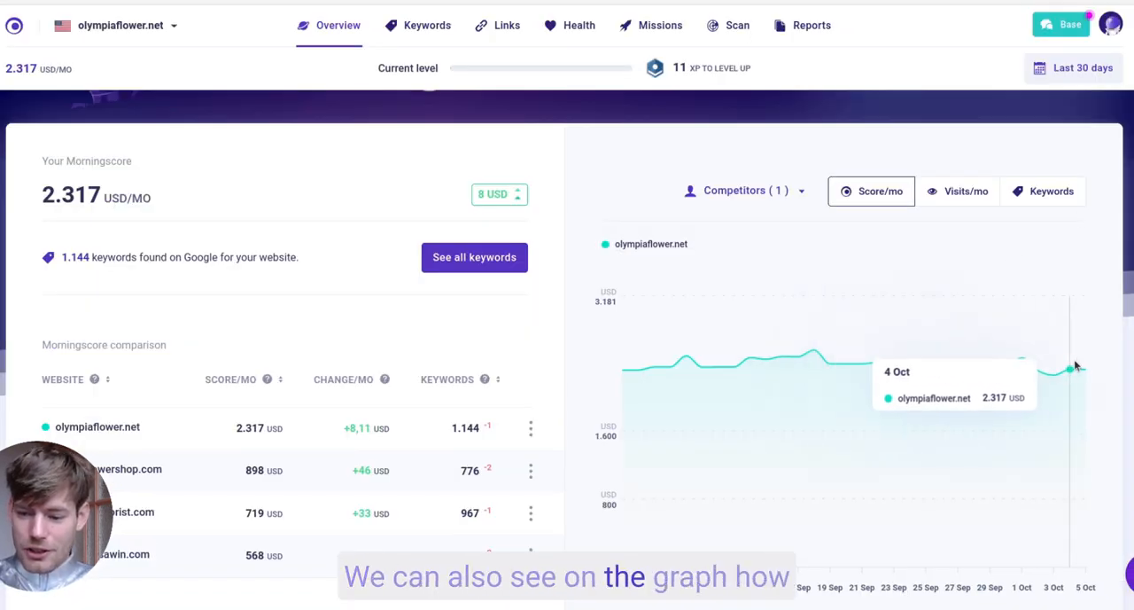
pyautogui.moveTo(893, 381)
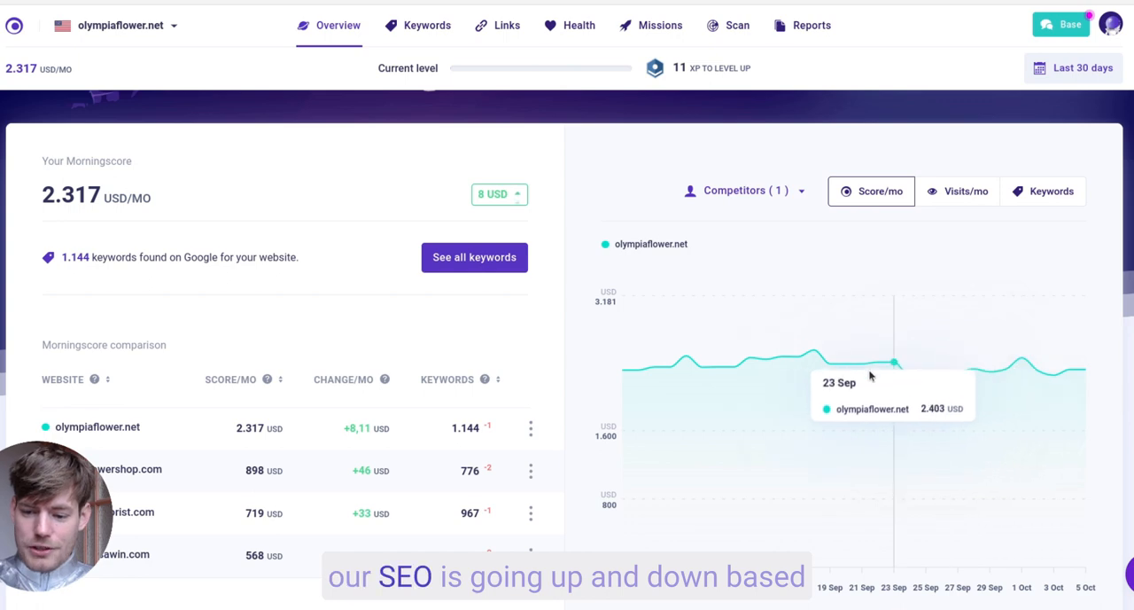
pyautogui.moveTo(1074, 269)
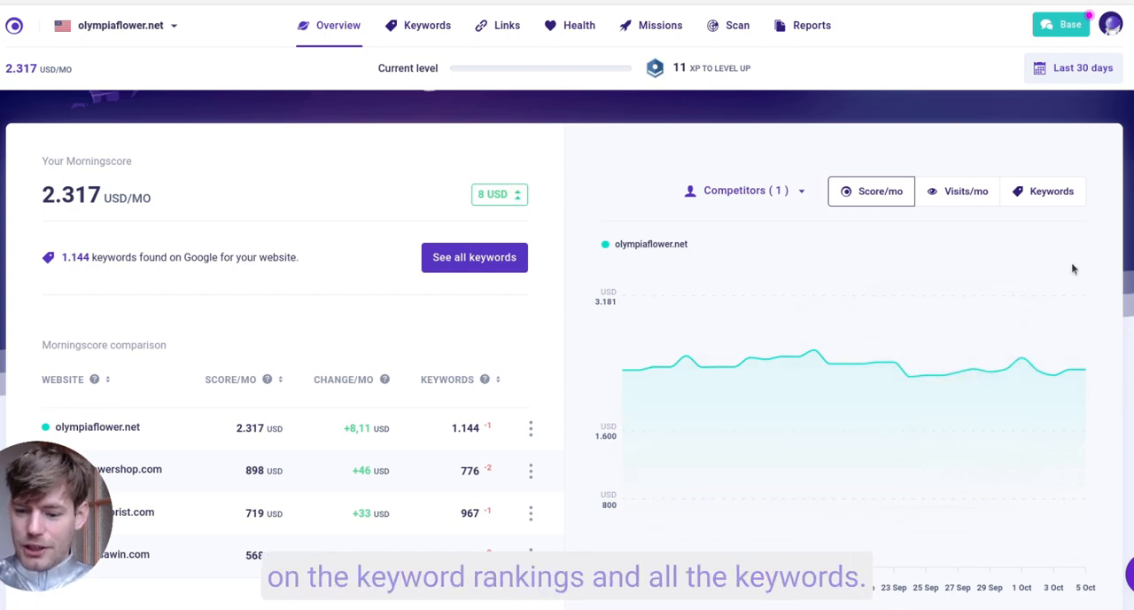
# Switch the Links card to links lost in the last 30 days and continue past Health toward Missions.
pyautogui.scroll(-3)
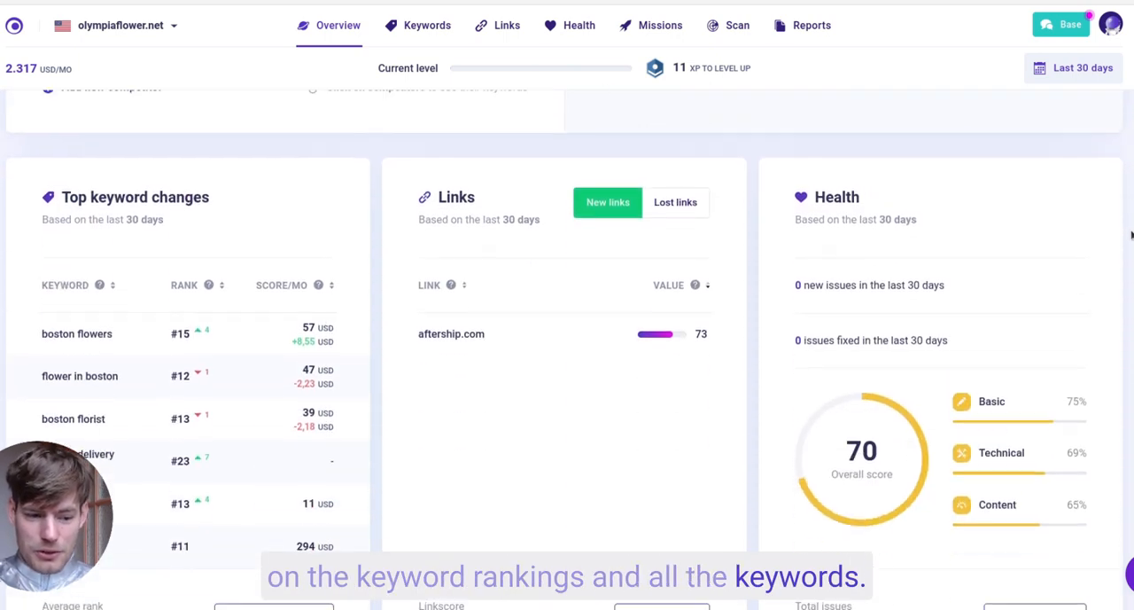
pyautogui.scroll(-3)
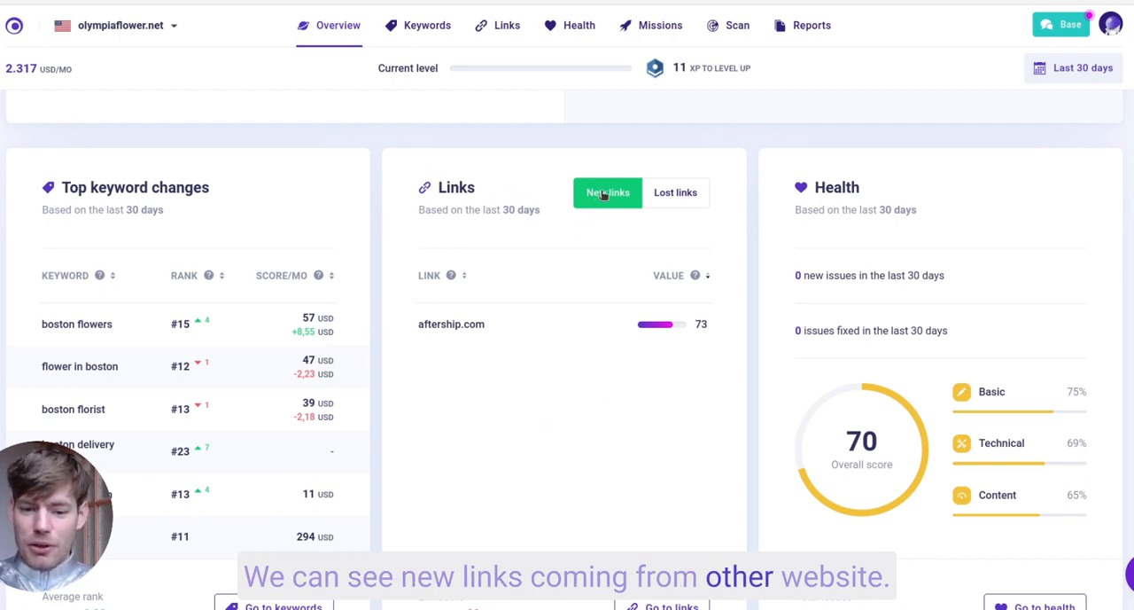
pyautogui.click(675, 191)
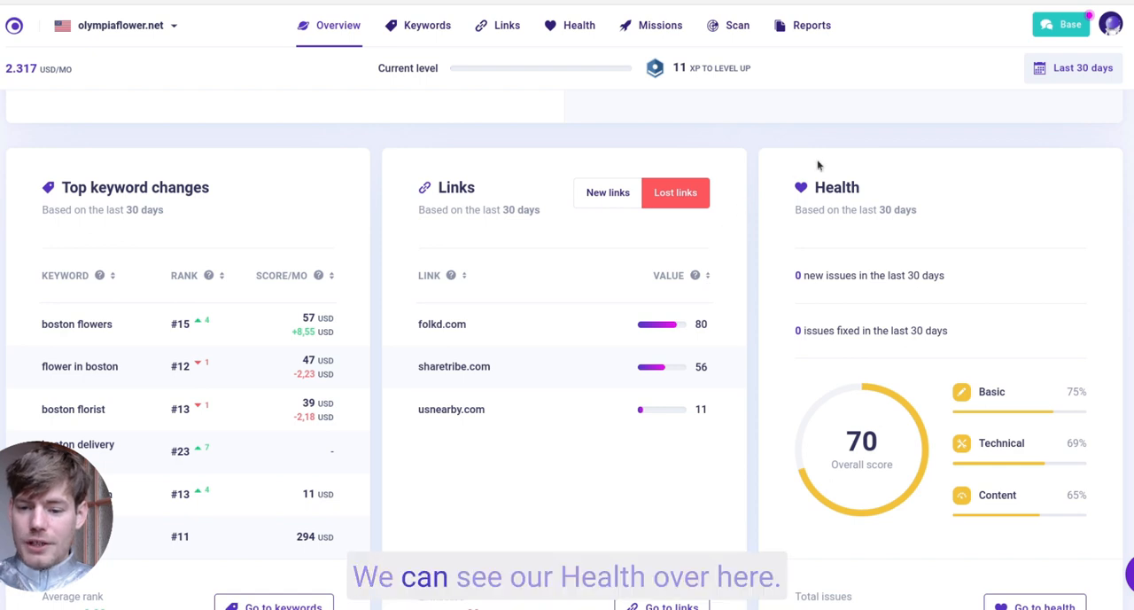
pyautogui.moveTo(1096, 231)
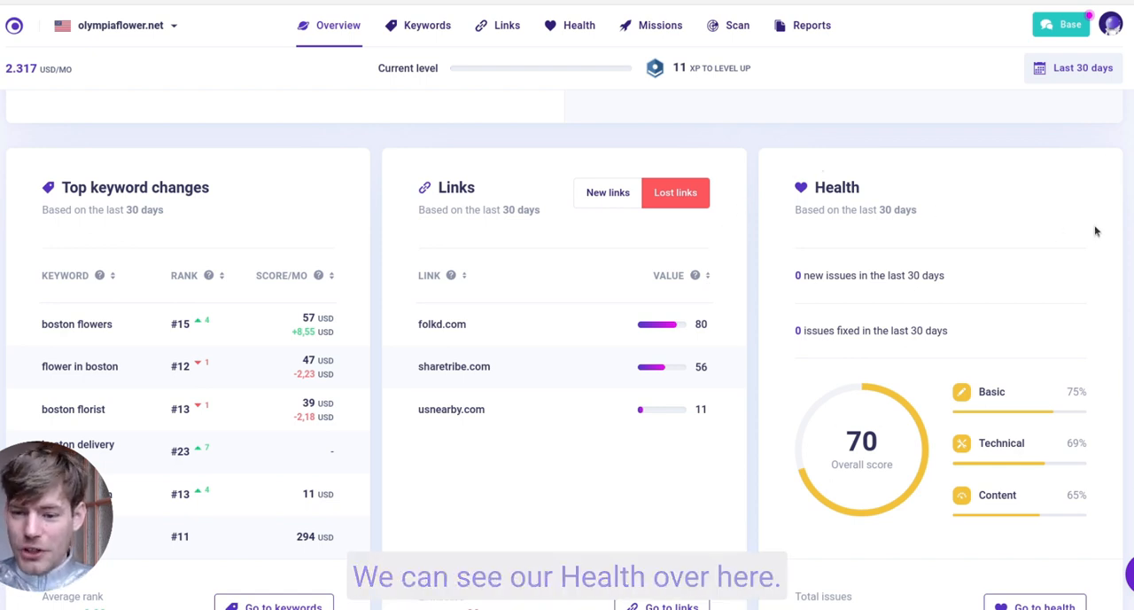
pyautogui.scroll(-3)
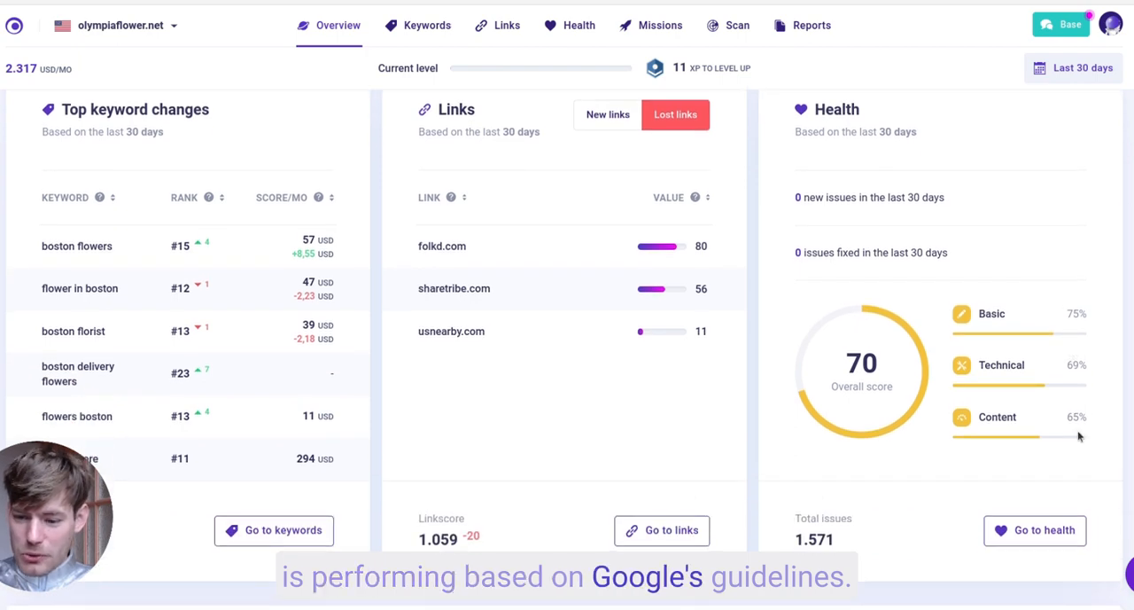
pyautogui.scroll(-3)
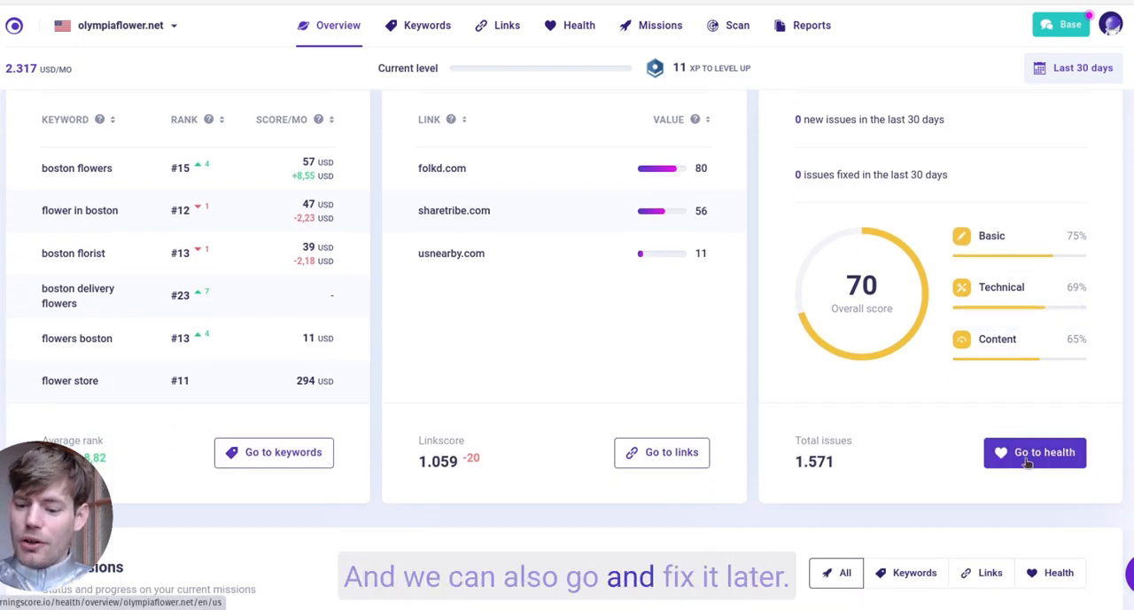
pyautogui.scroll(-3)
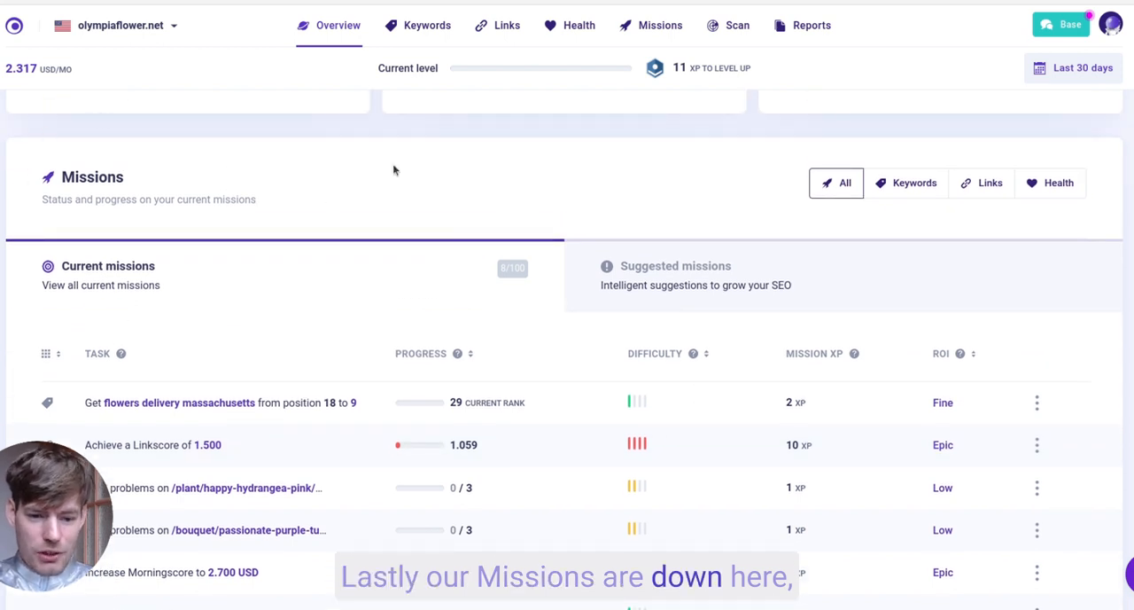
pyautogui.scroll(-3)
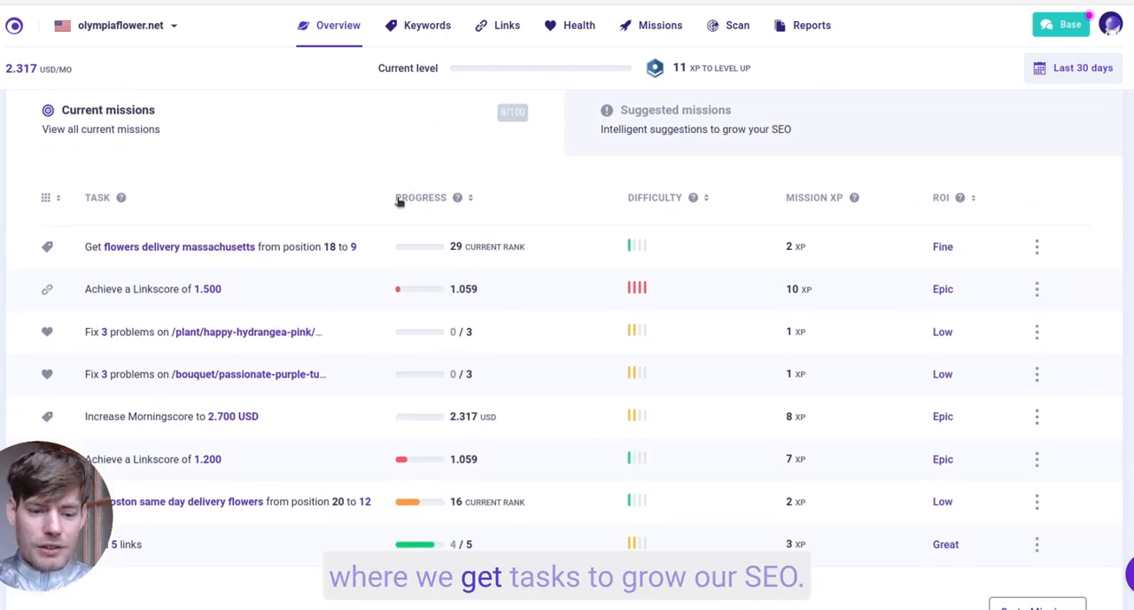
pyautogui.moveTo(391, 241)
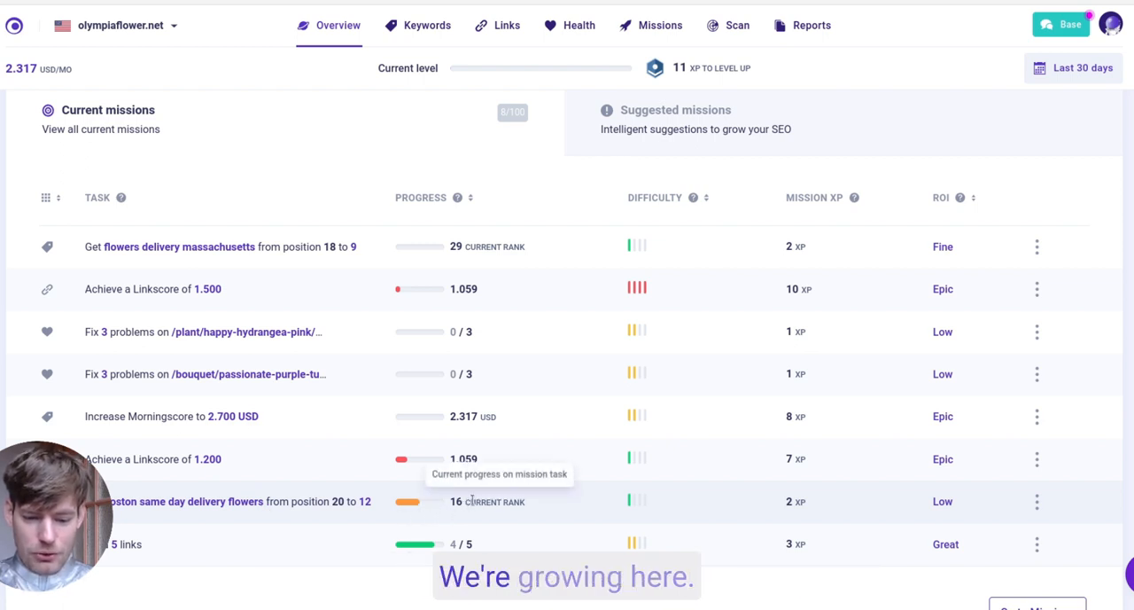
pyautogui.moveTo(826, 493)
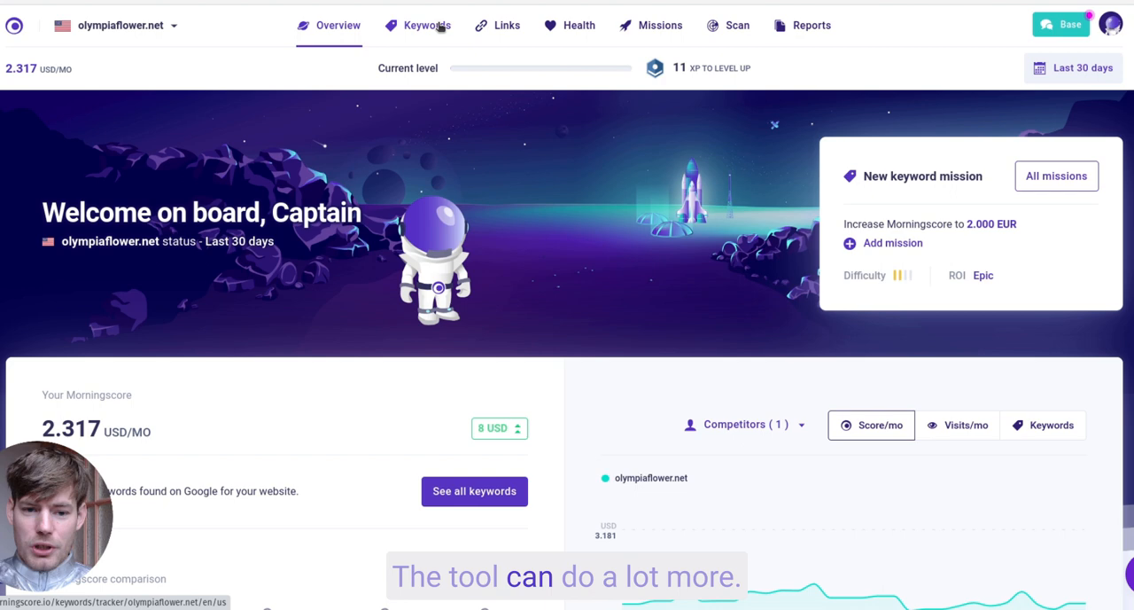
# Visit the keyword rank tracker and Linkscore report, then the site health report's broken images list.
pyautogui.click(429, 25)
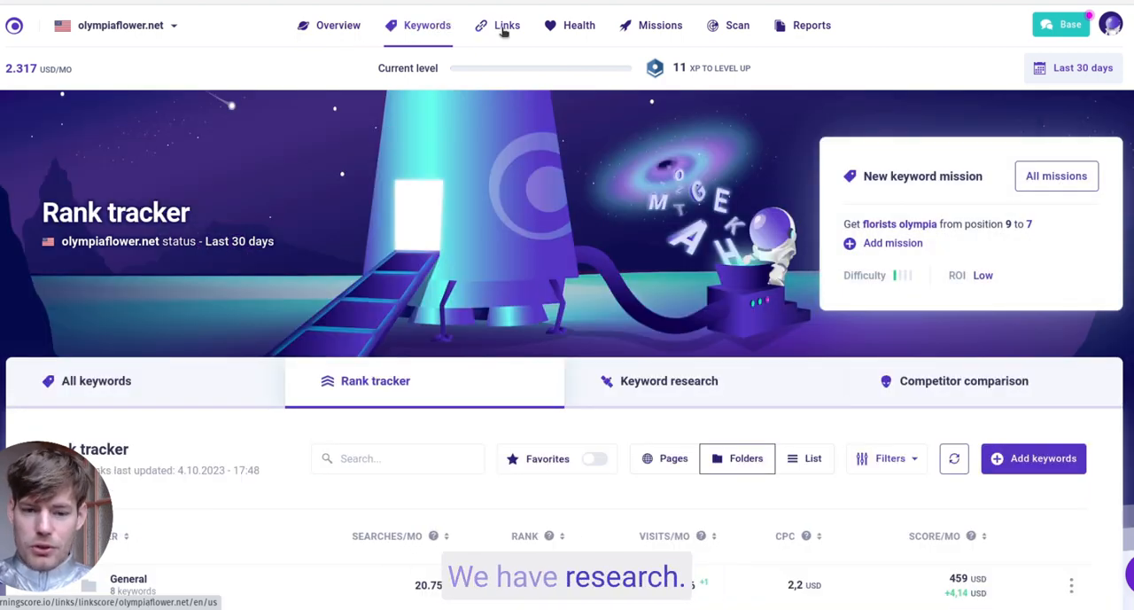
pyautogui.click(507, 25)
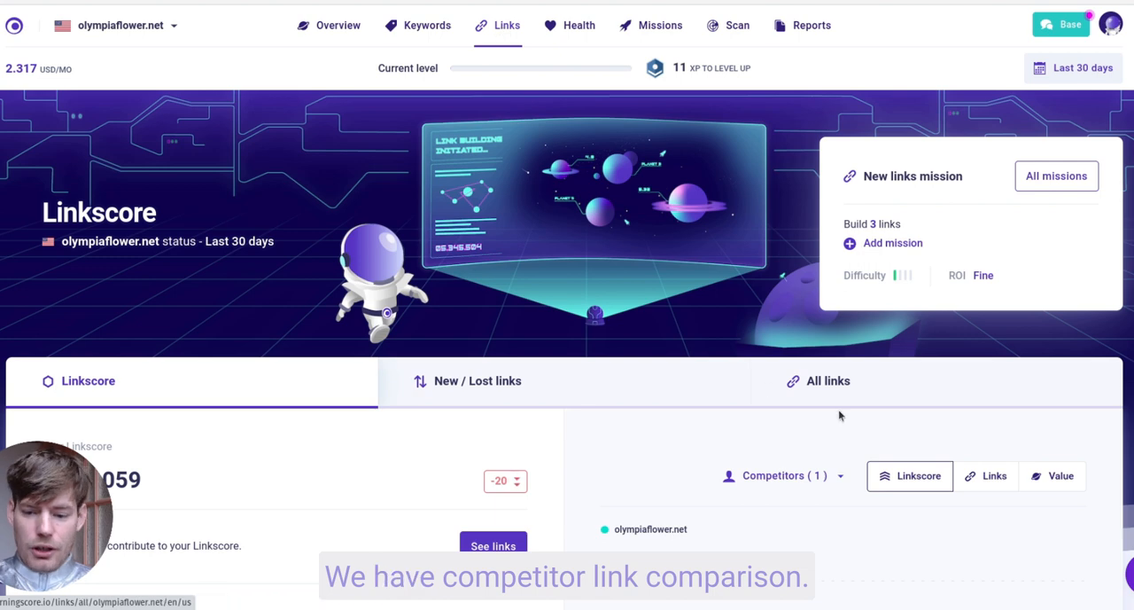
pyautogui.moveTo(601, 65)
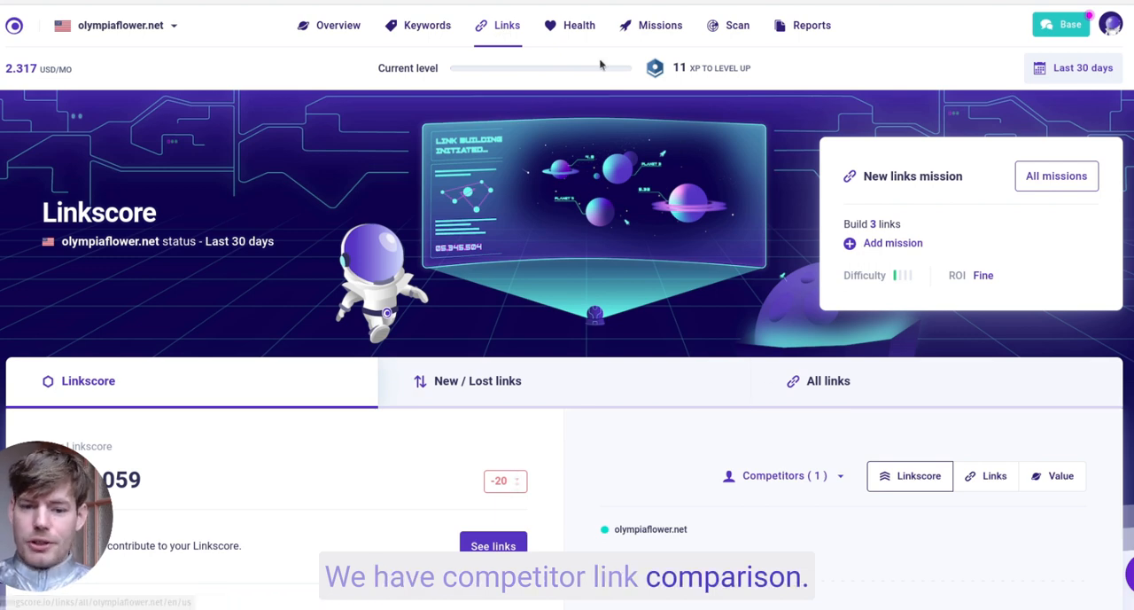
pyautogui.click(582, 25)
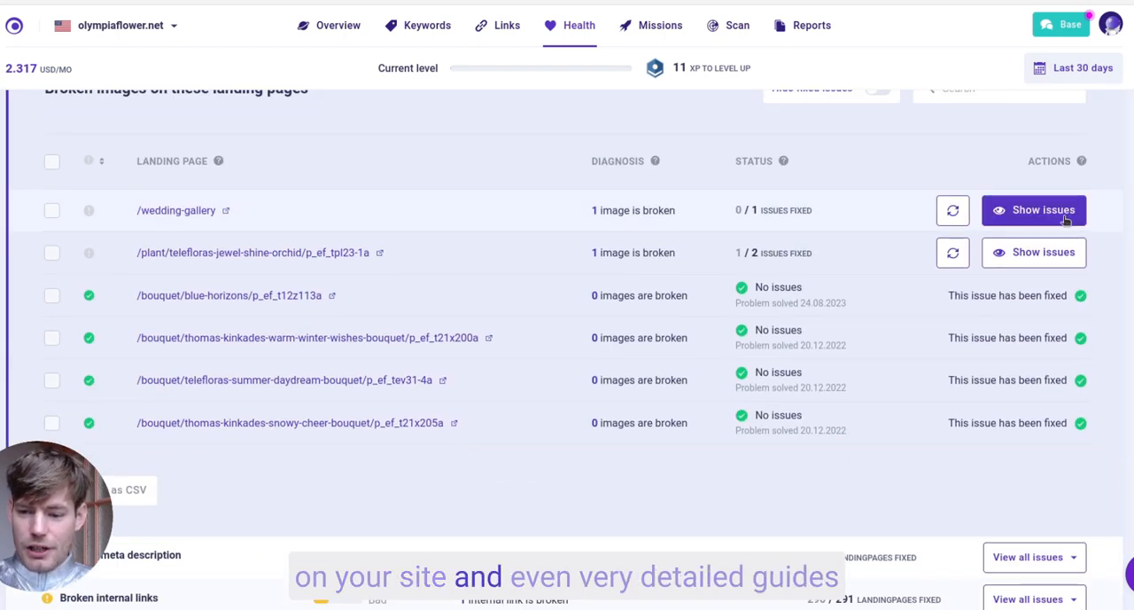
pyautogui.click(1033, 209)
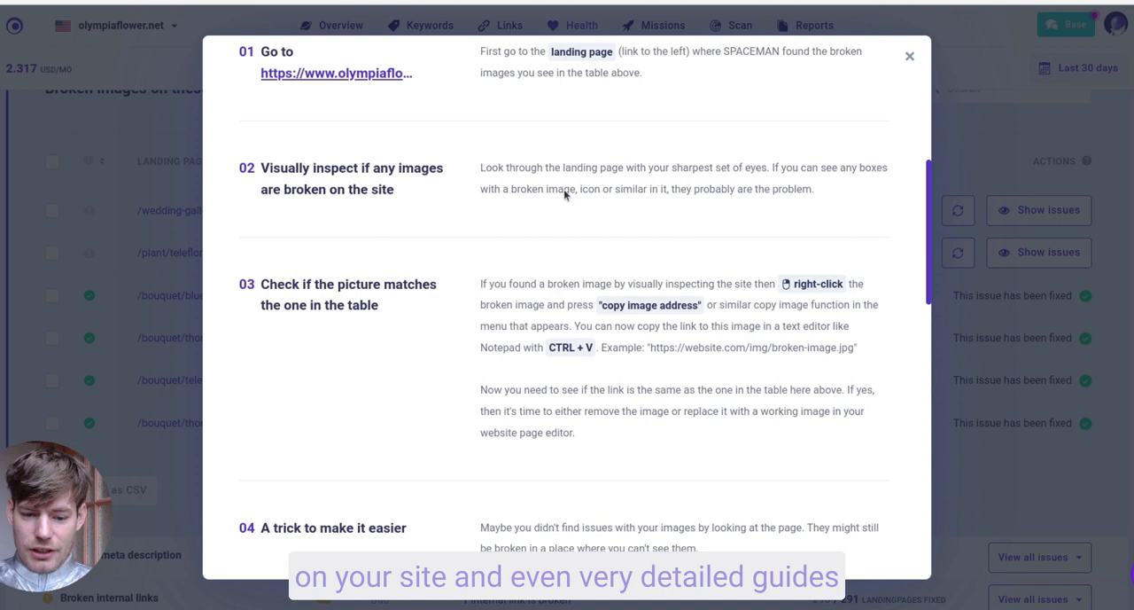
pyautogui.moveTo(1116, 181)
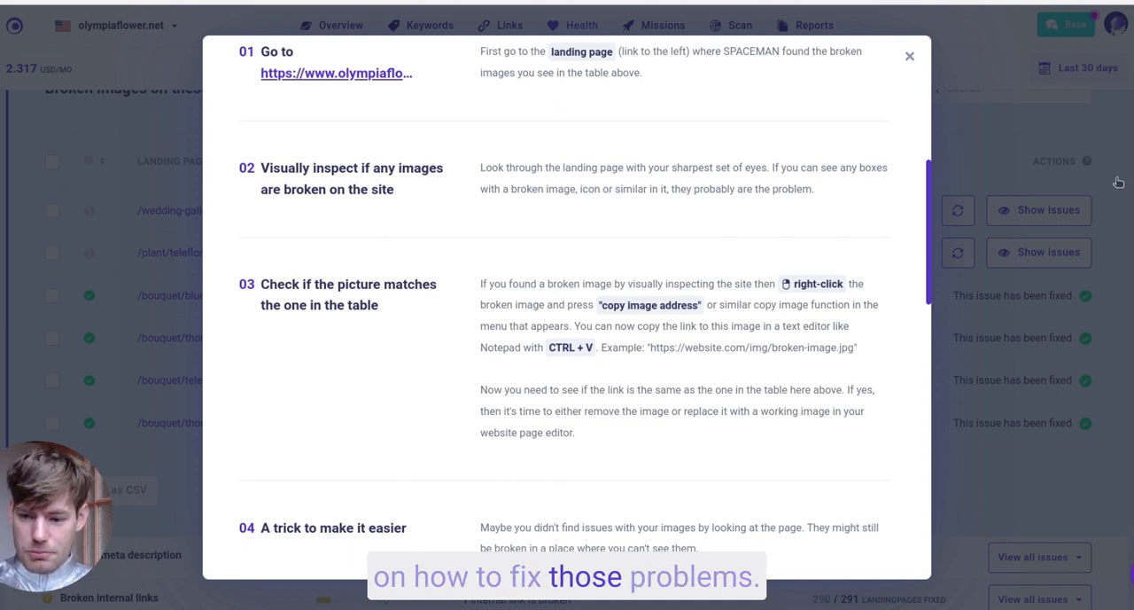
pyautogui.click(907, 55)
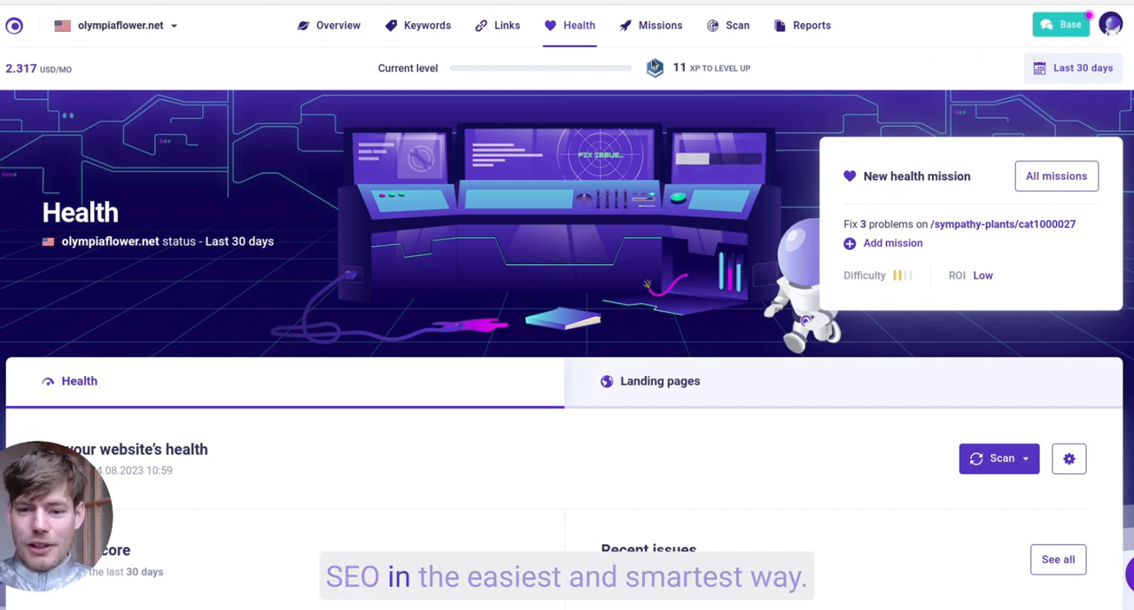
pyautogui.moveTo(273, 170)
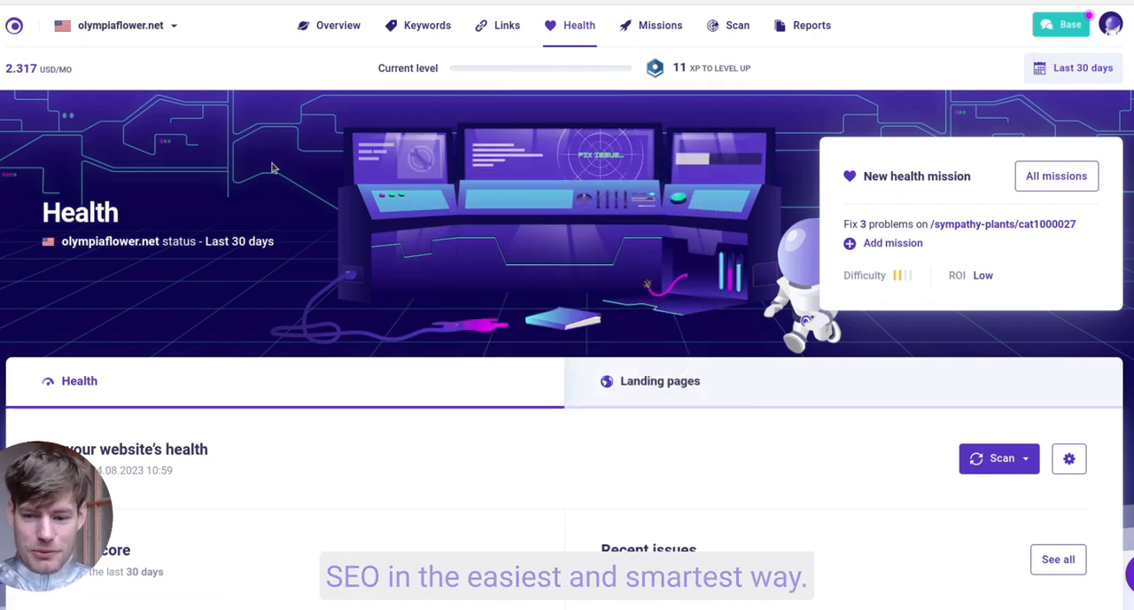